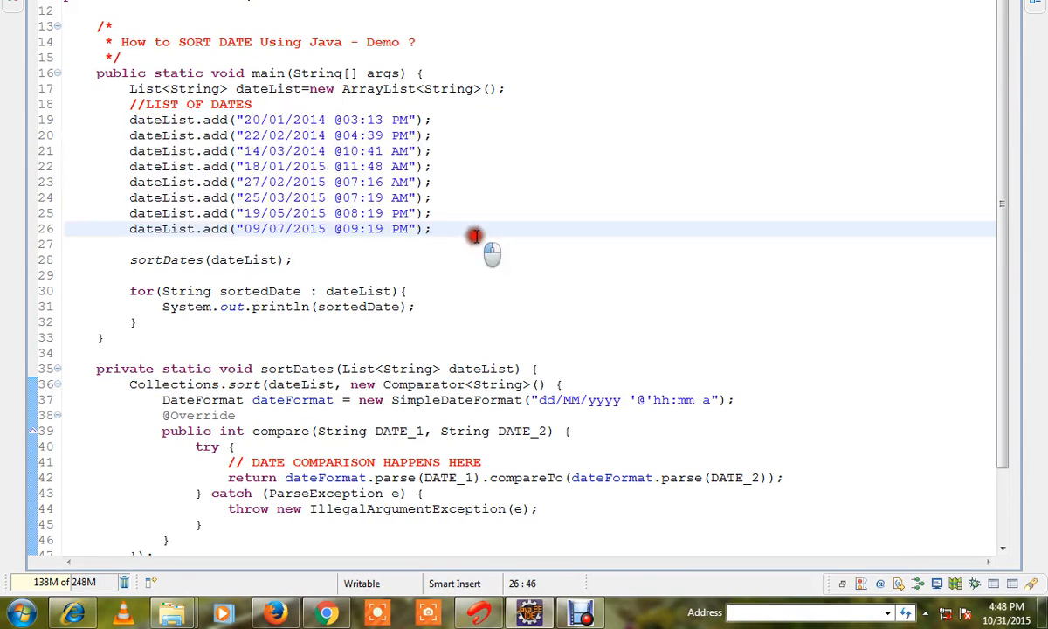
Step: Review the date list, the dateFormat pattern and the compare method in the sortDates comparator
{"action": "double_click", "coordinate": [281, 119]}
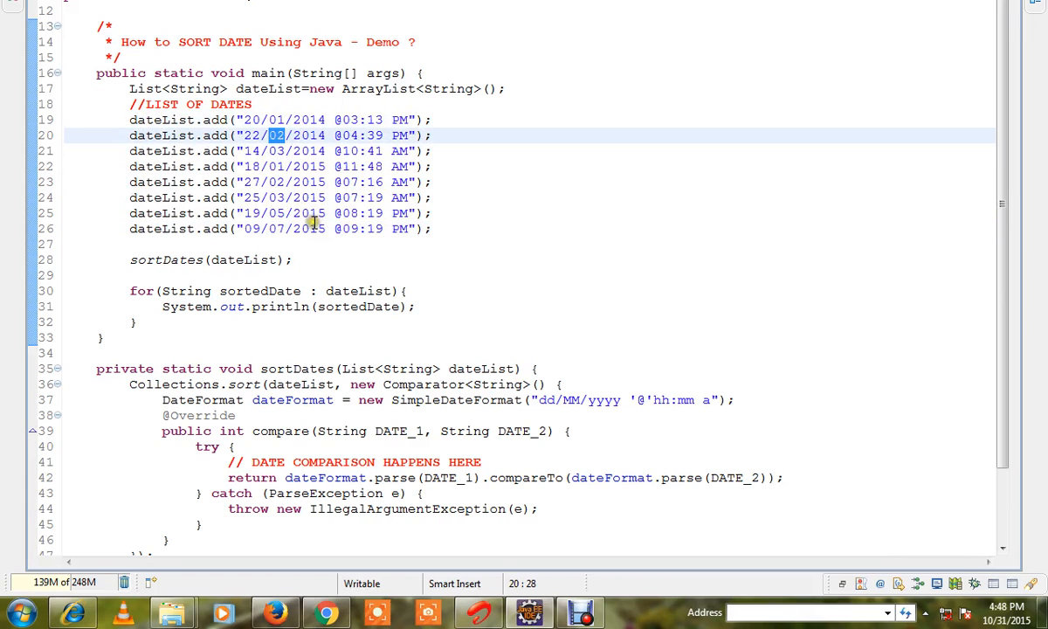
{"action": "scroll", "scroll_direction": "down", "scroll_amount": 3}
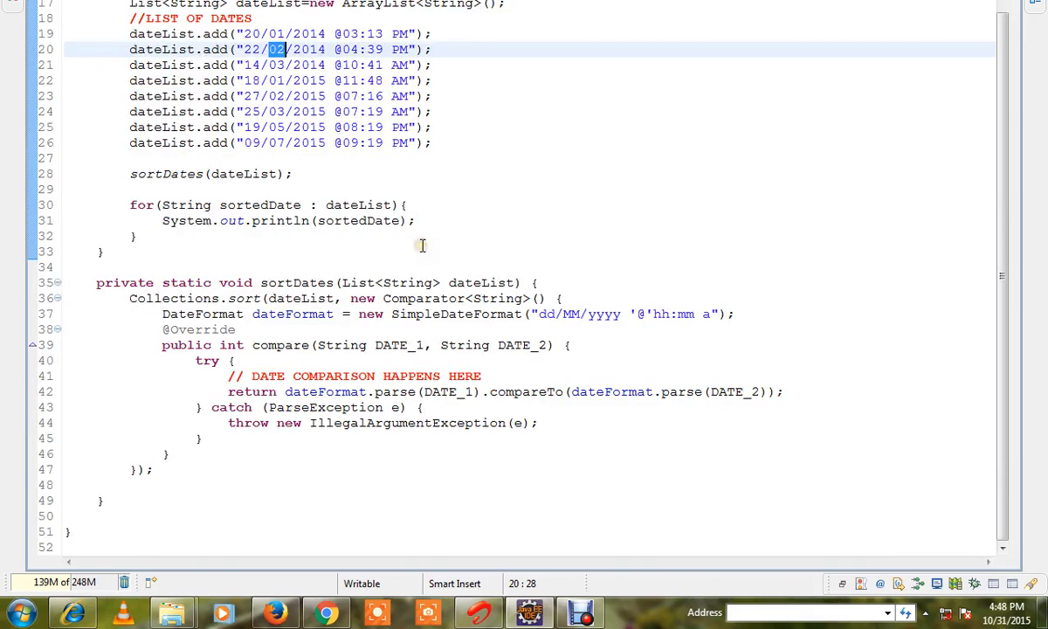
{"action": "left_click", "coordinate": [131, 297]}
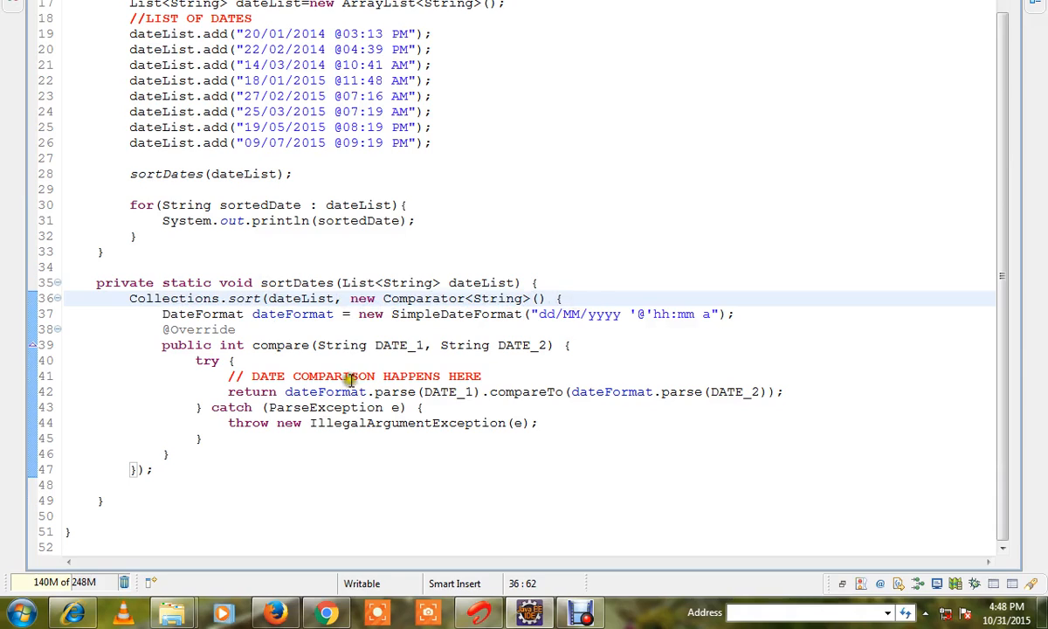
{"action": "mouse_move", "coordinate": [313, 314]}
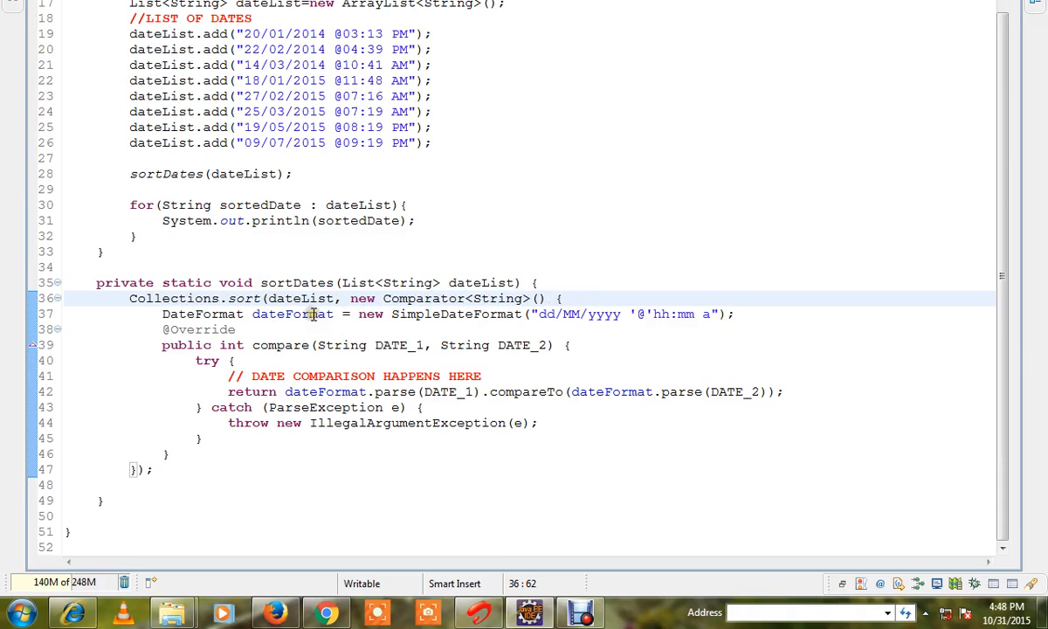
{"action": "double_click", "coordinate": [293, 314]}
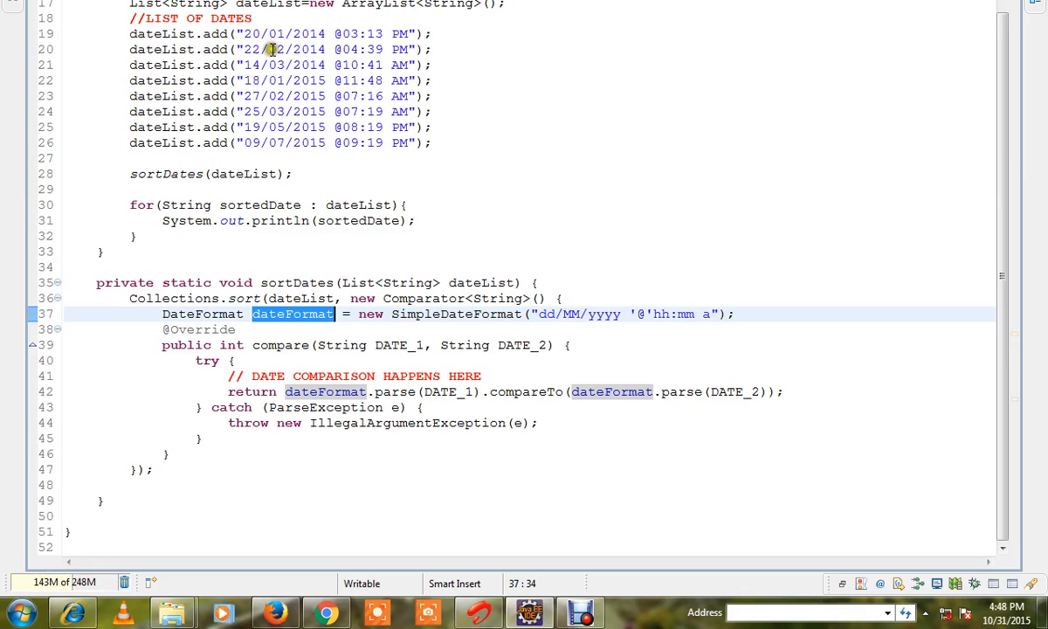
{"action": "double_click", "coordinate": [281, 33]}
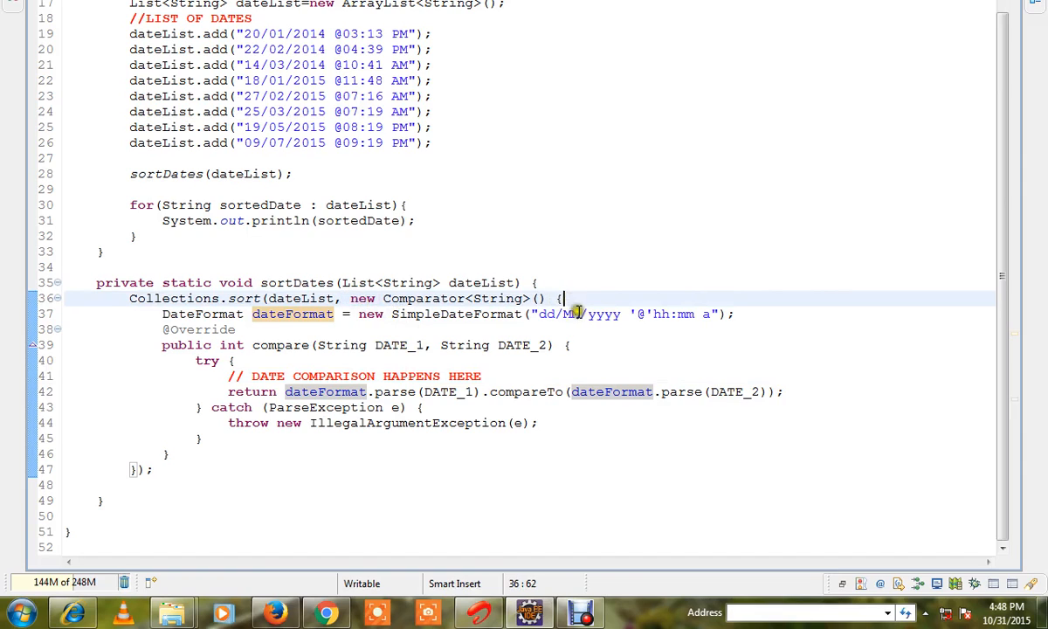
{"action": "double_click", "coordinate": [279, 346]}
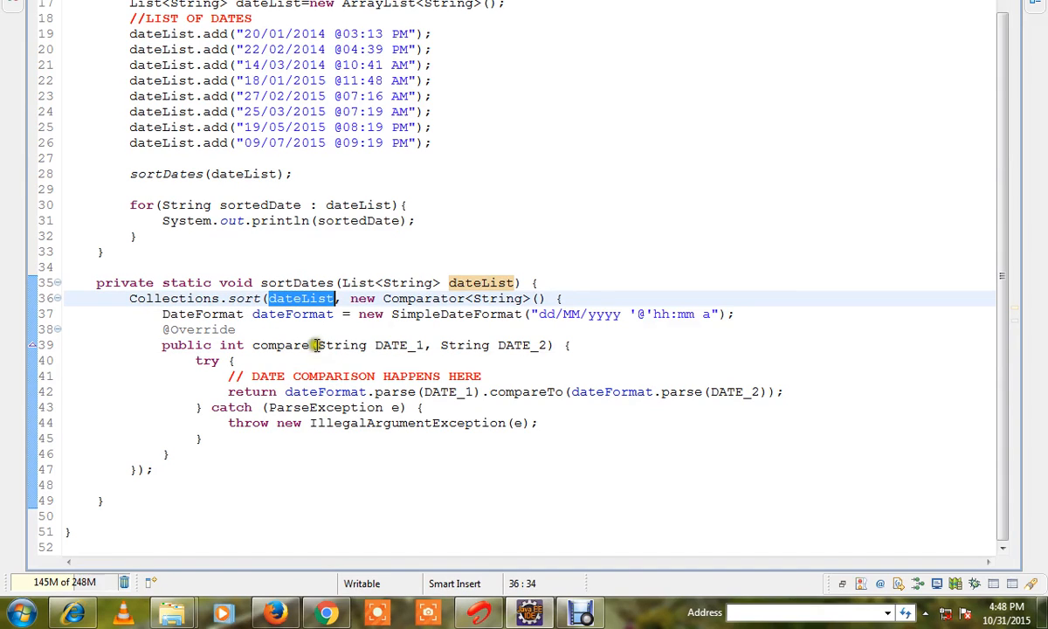
{"action": "double_click", "coordinate": [280, 346]}
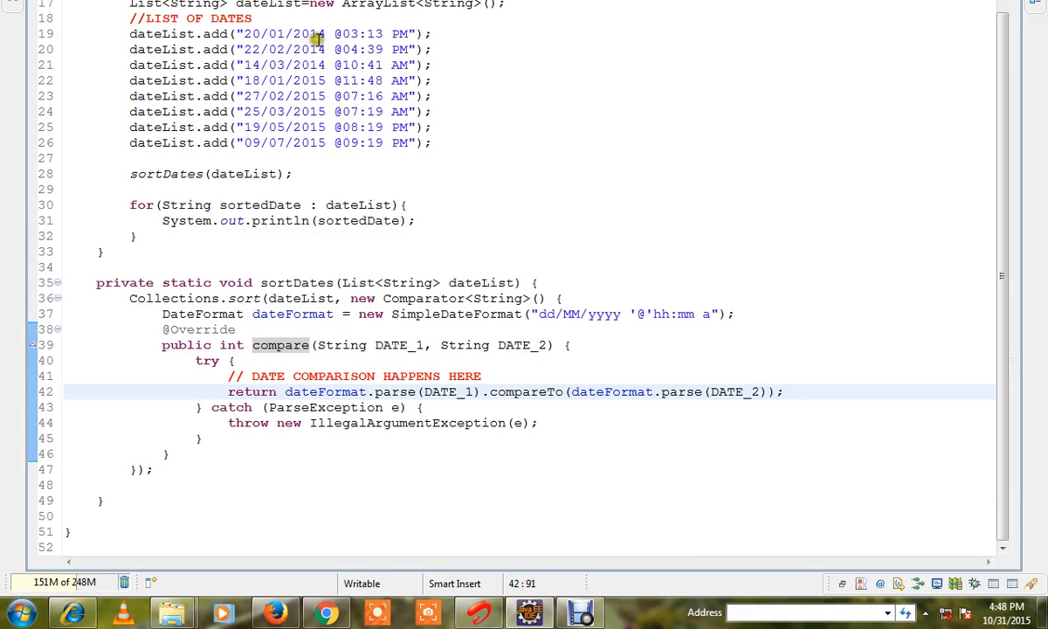
{"action": "mouse_move", "coordinate": [544, 435]}
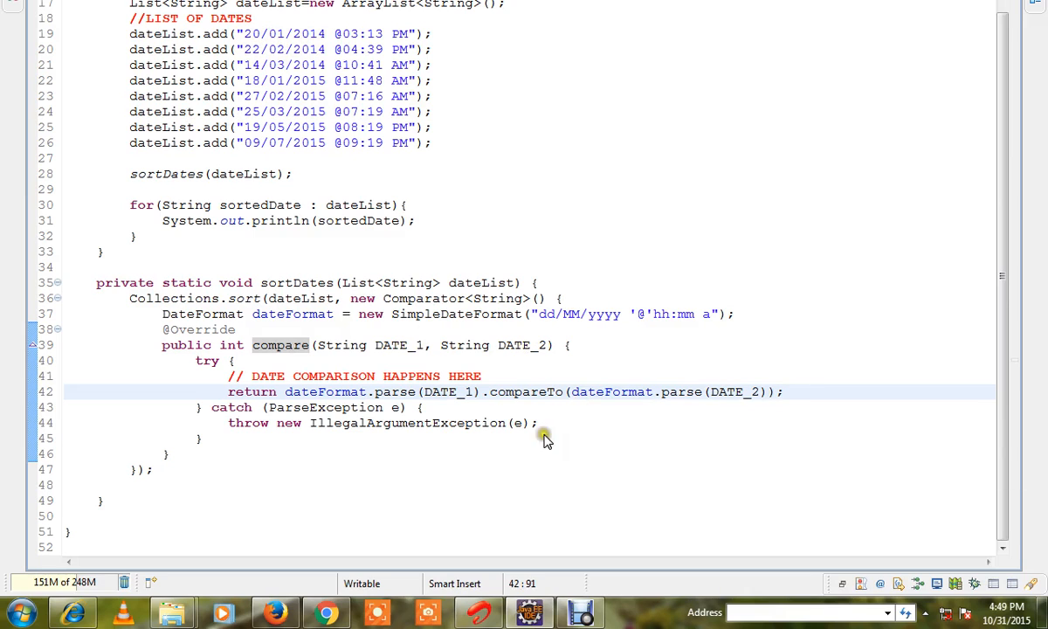
Step: Run the program as a Java Application so the console prints the eight dates in chronological order
{"action": "right_click", "coordinate": [543, 437]}
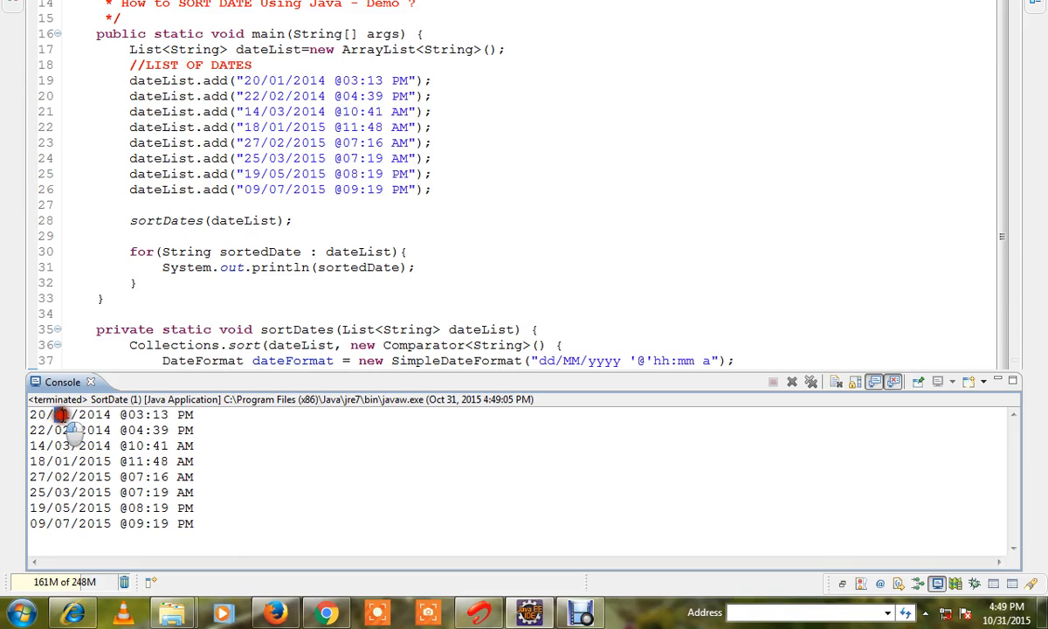
{"action": "double_click", "coordinate": [59, 430]}
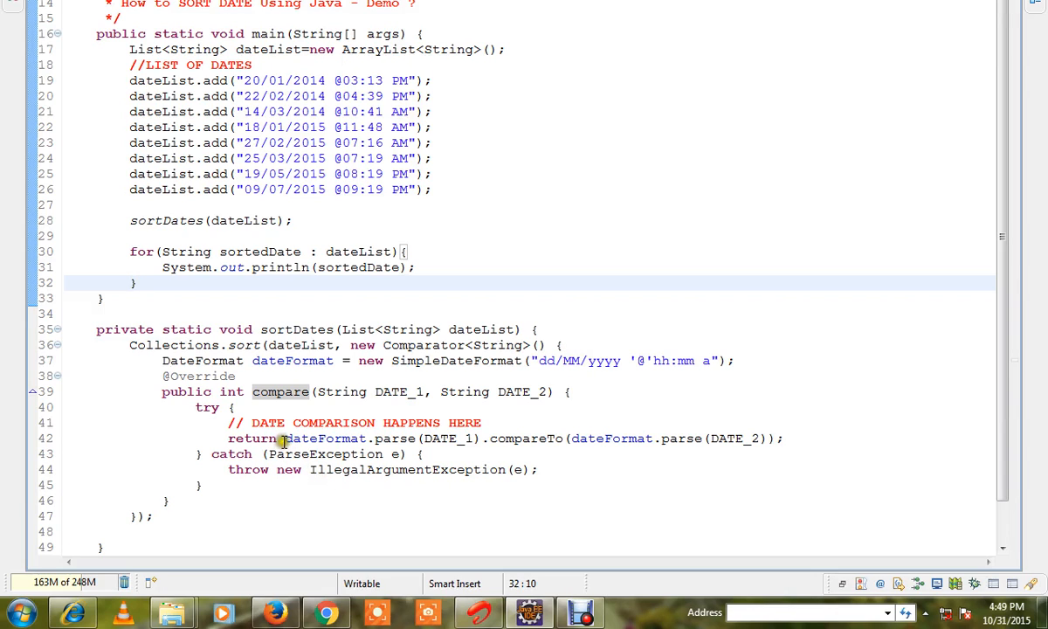
{"action": "double_click", "coordinate": [311, 439]}
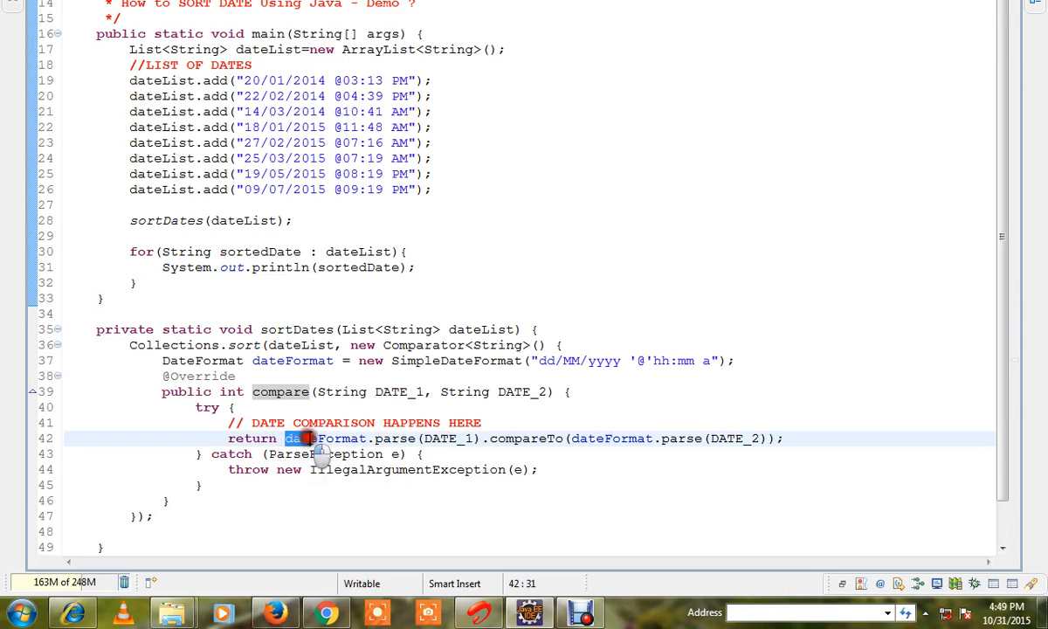